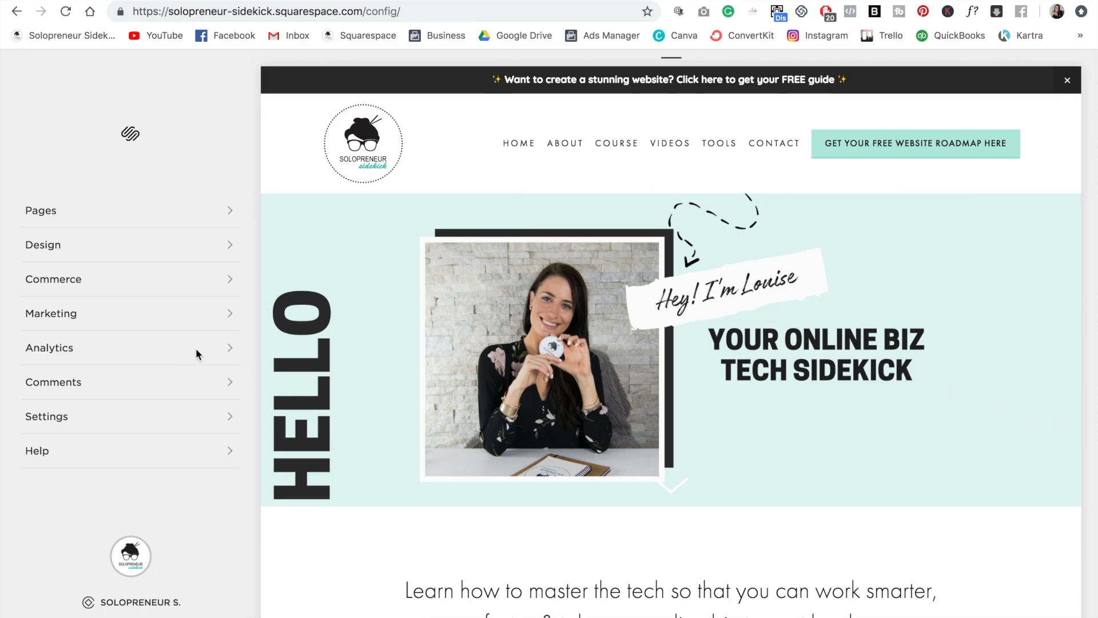
Choose Analytics in the Home menu to list the available reports
left_click(49, 347)
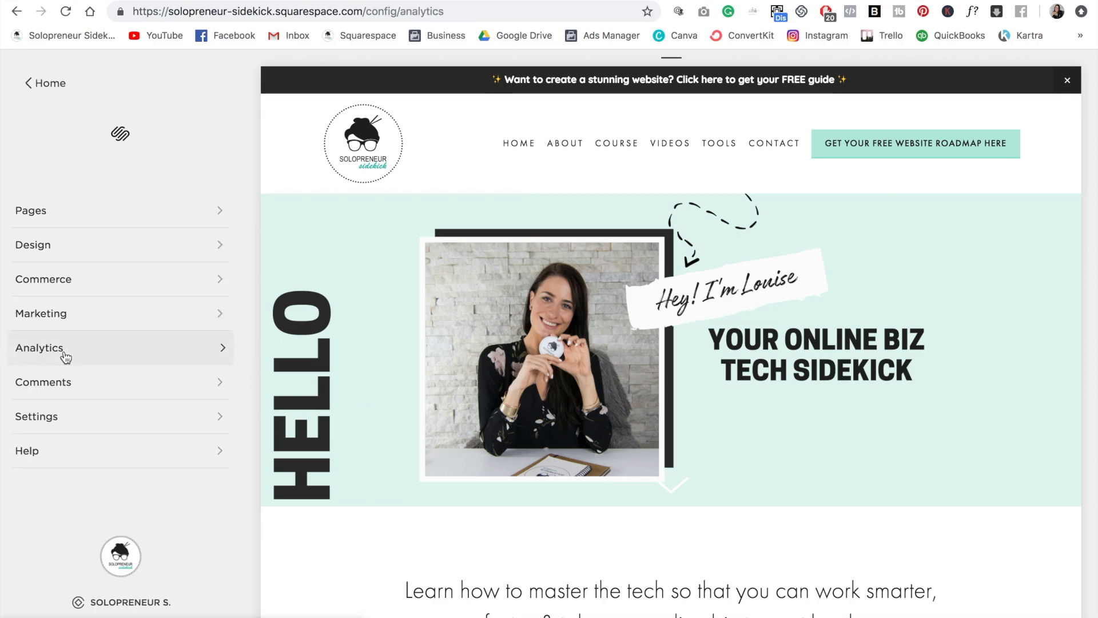
left_click(40, 348)
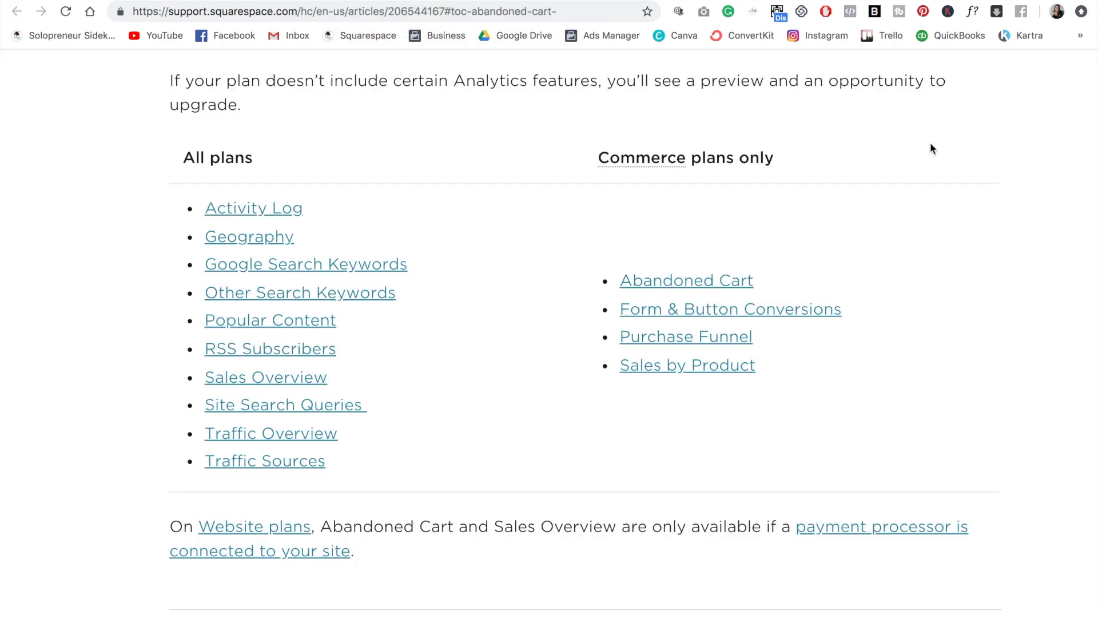
mouse_move(934, 178)
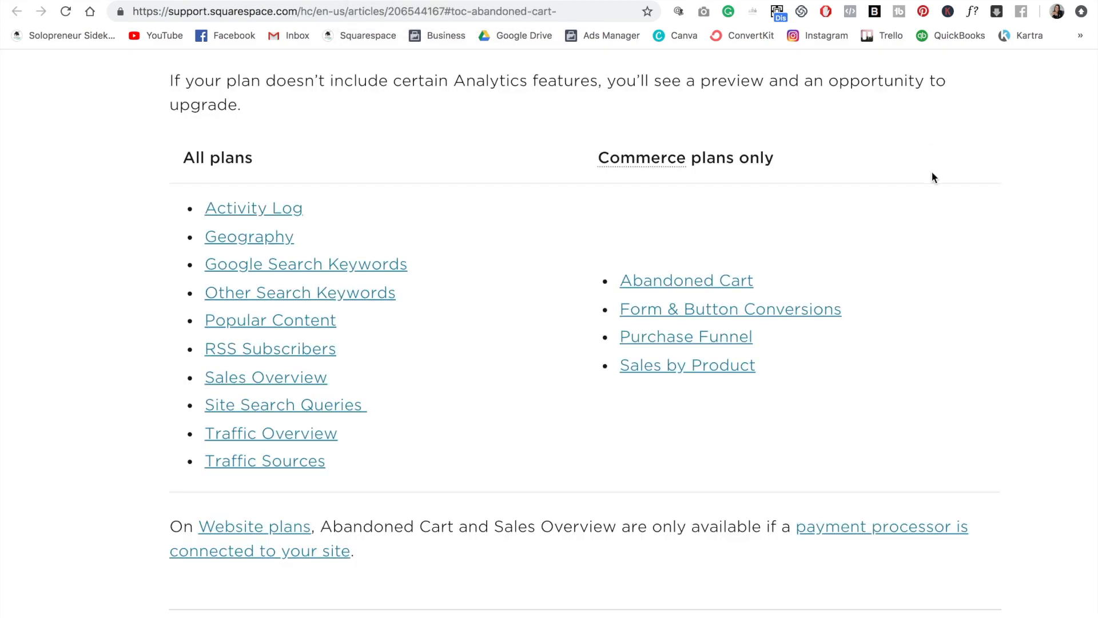
mouse_move(384, 209)
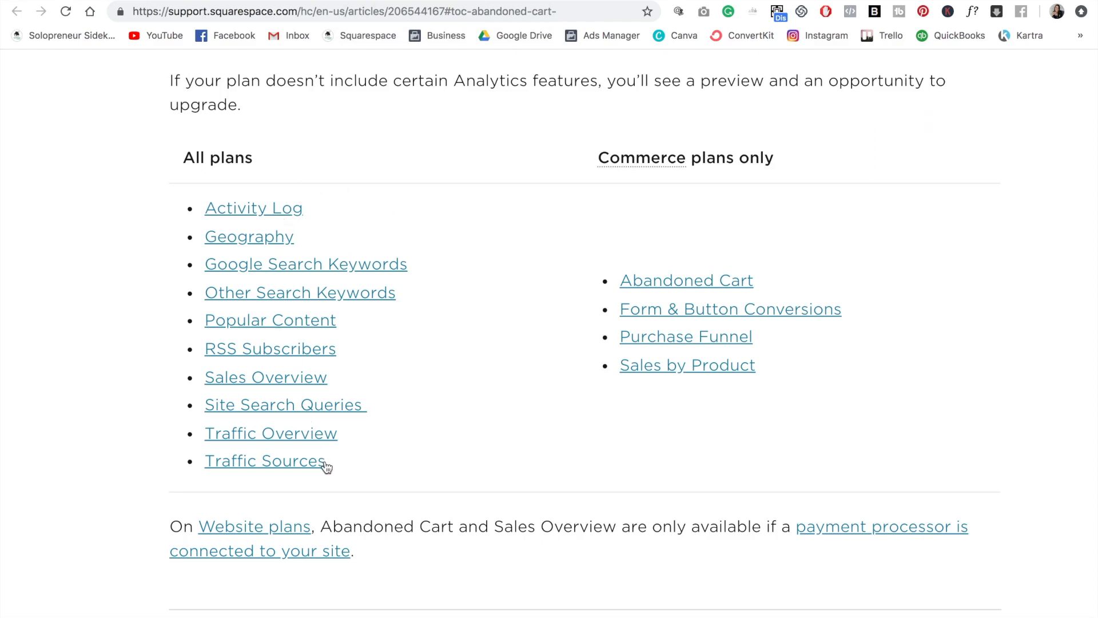
mouse_move(350, 473)
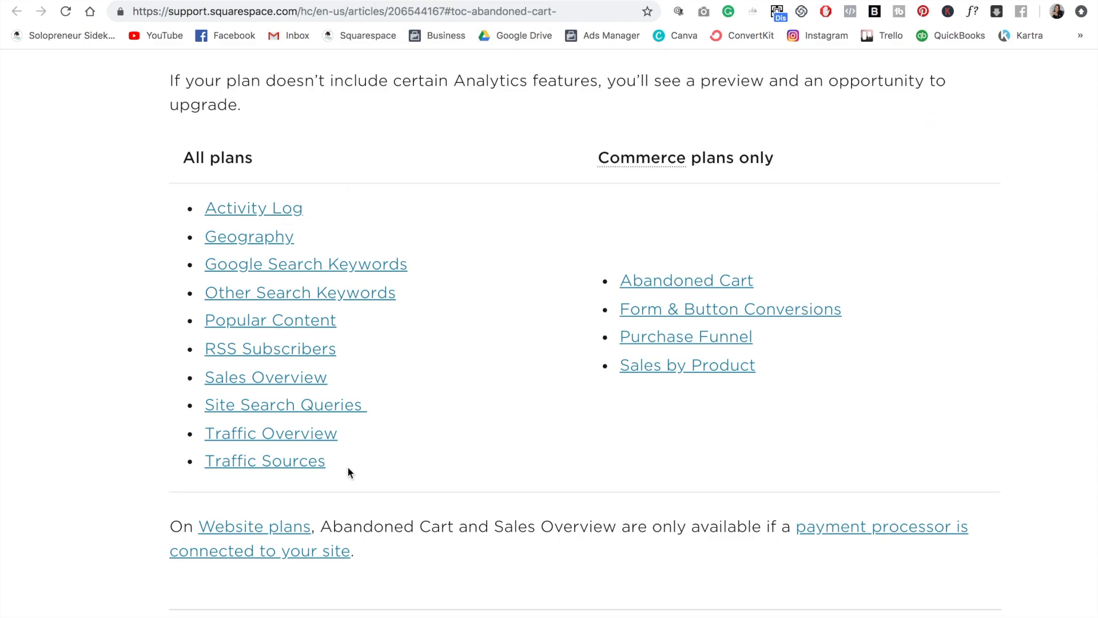
mouse_move(602, 281)
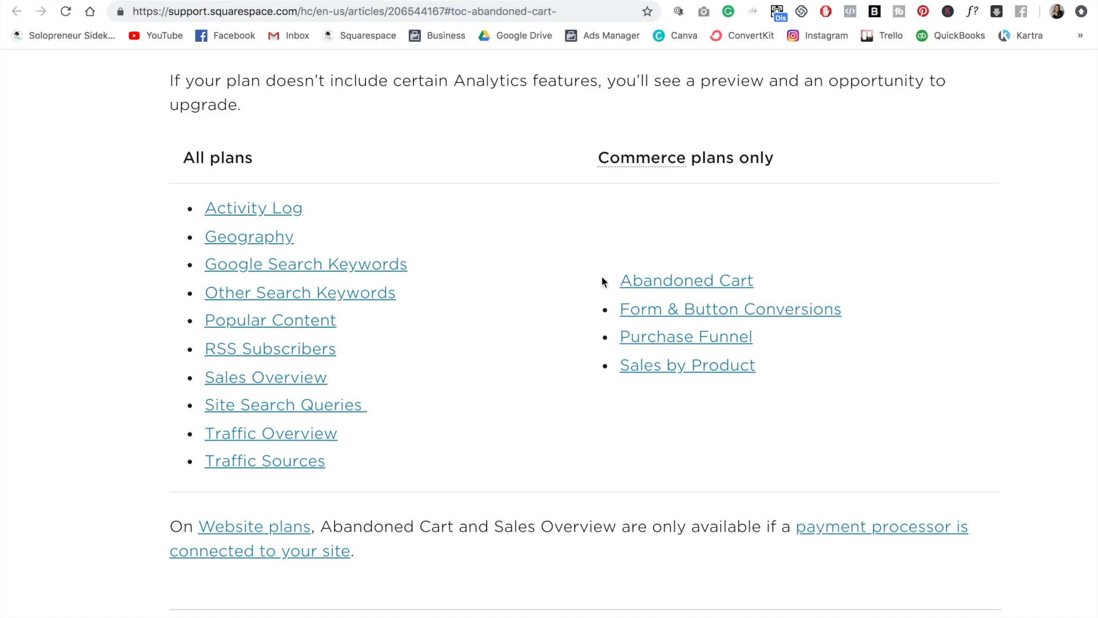
mouse_move(637, 235)
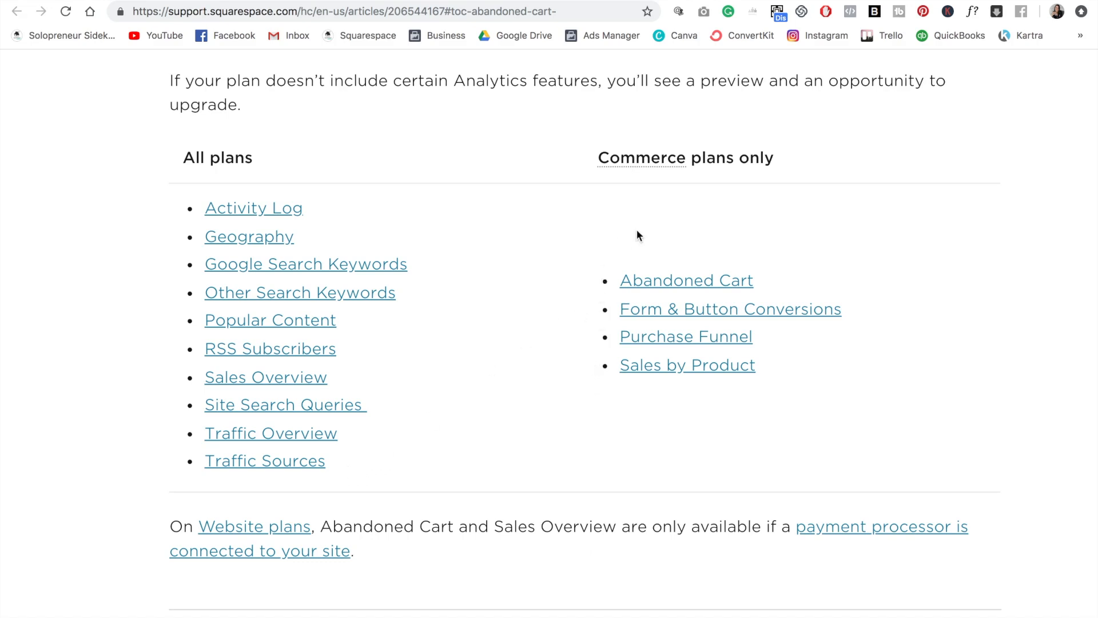
mouse_move(709, 206)
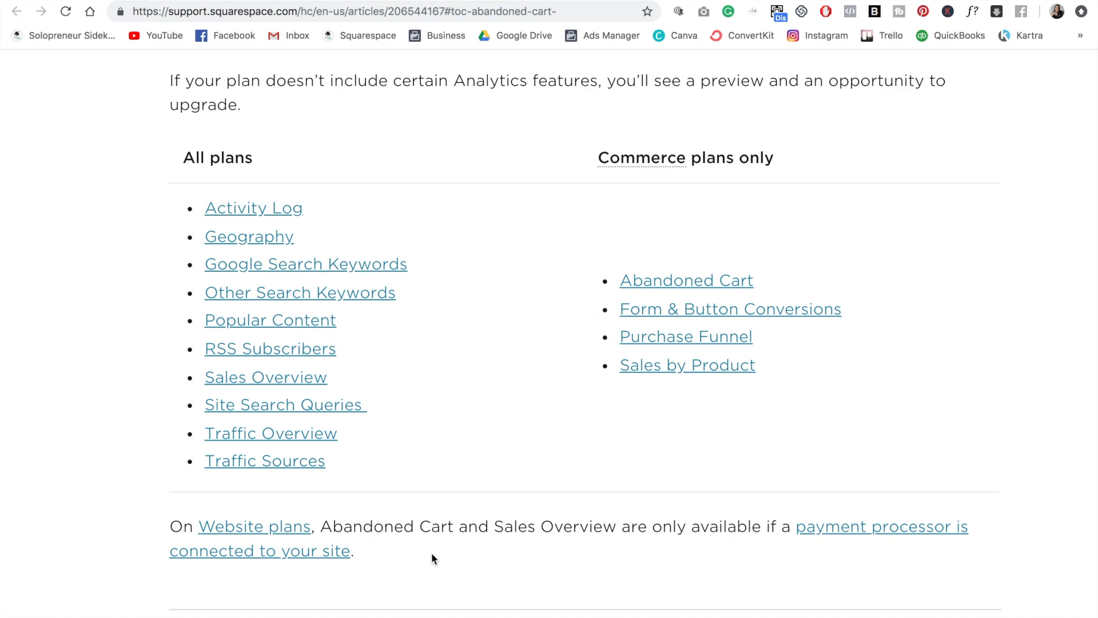
mouse_move(521, 576)
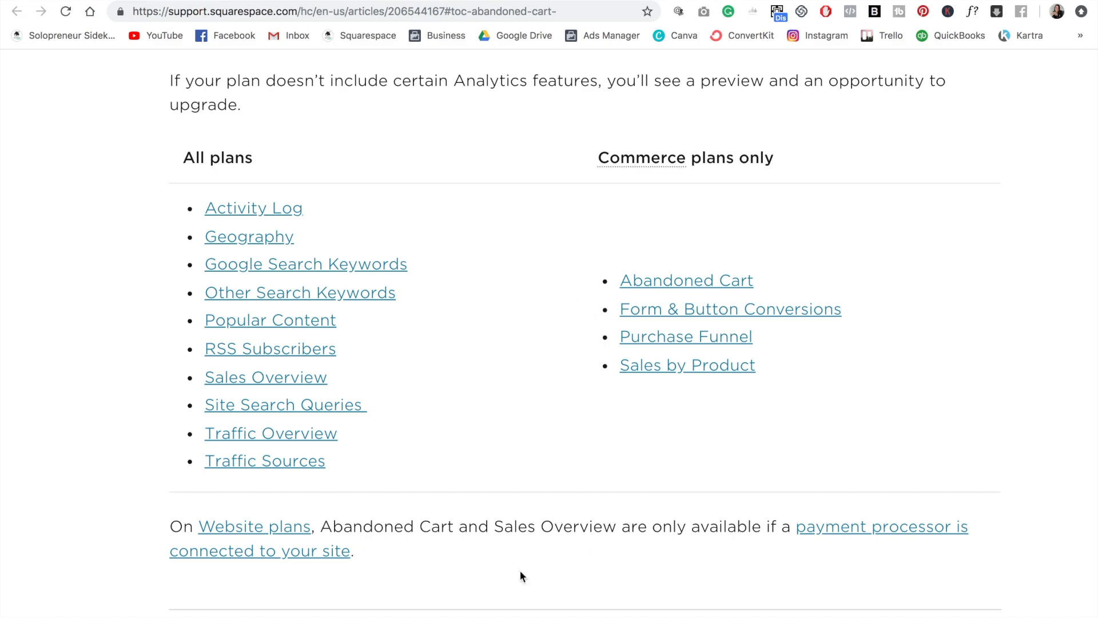
mouse_move(574, 544)
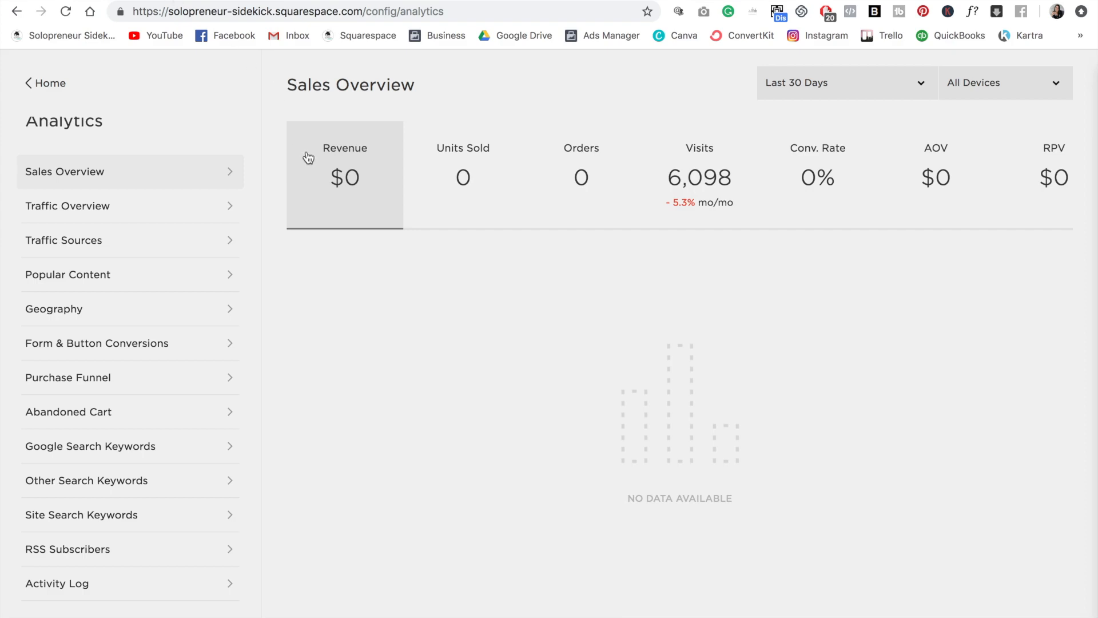
mouse_move(185, 205)
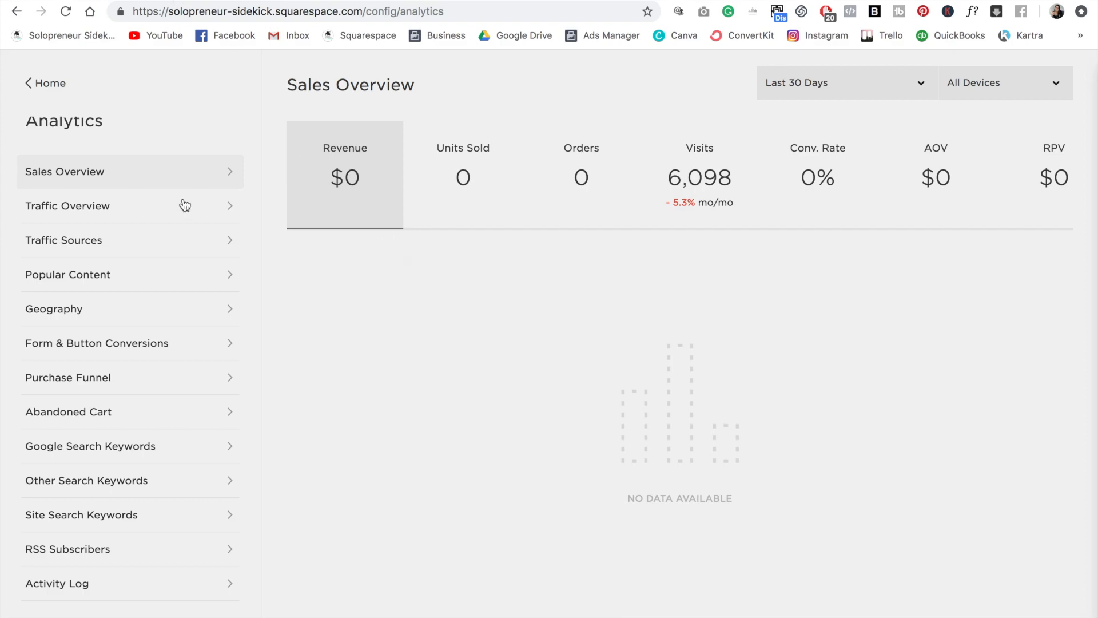
Open Traffic Overview and scroll to the device, source, browser and OS pie charts
left_click(68, 205)
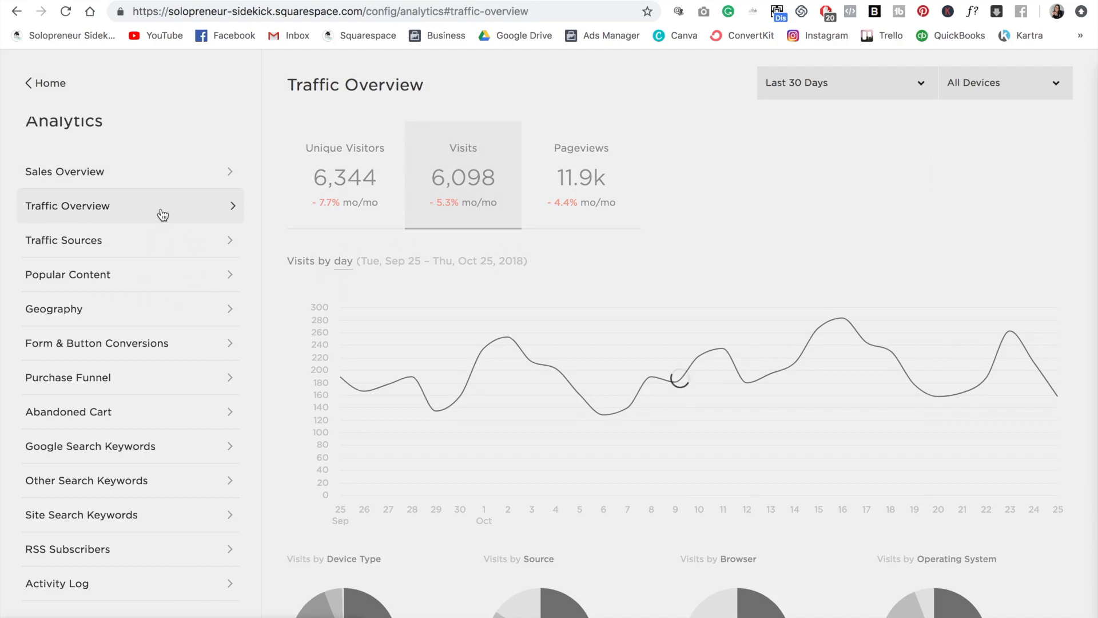
mouse_move(1084, 193)
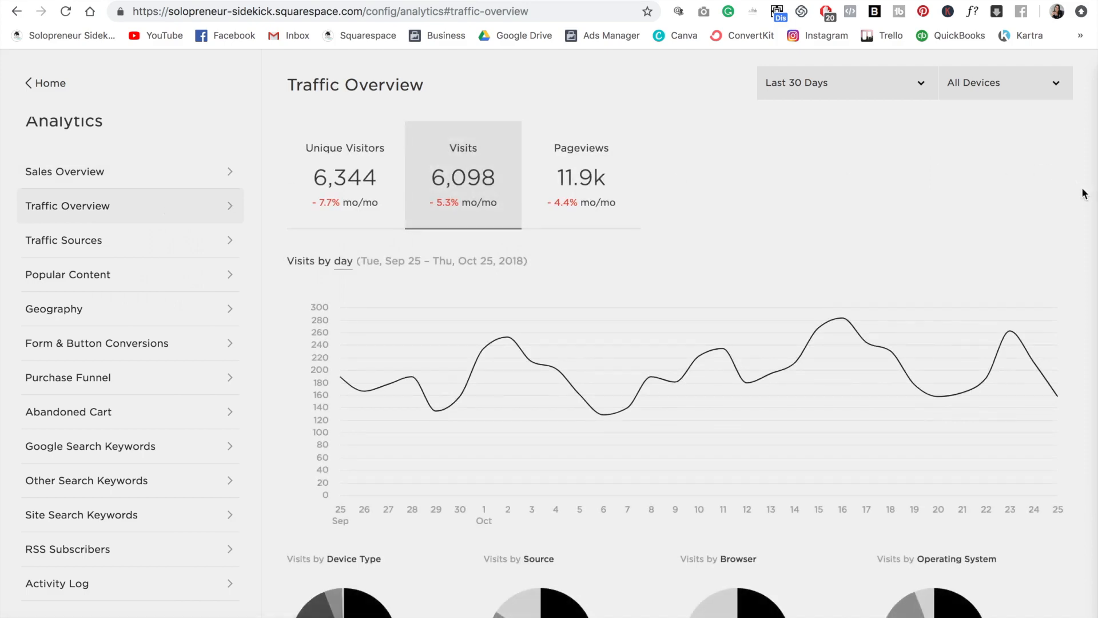
scroll("down", 3)
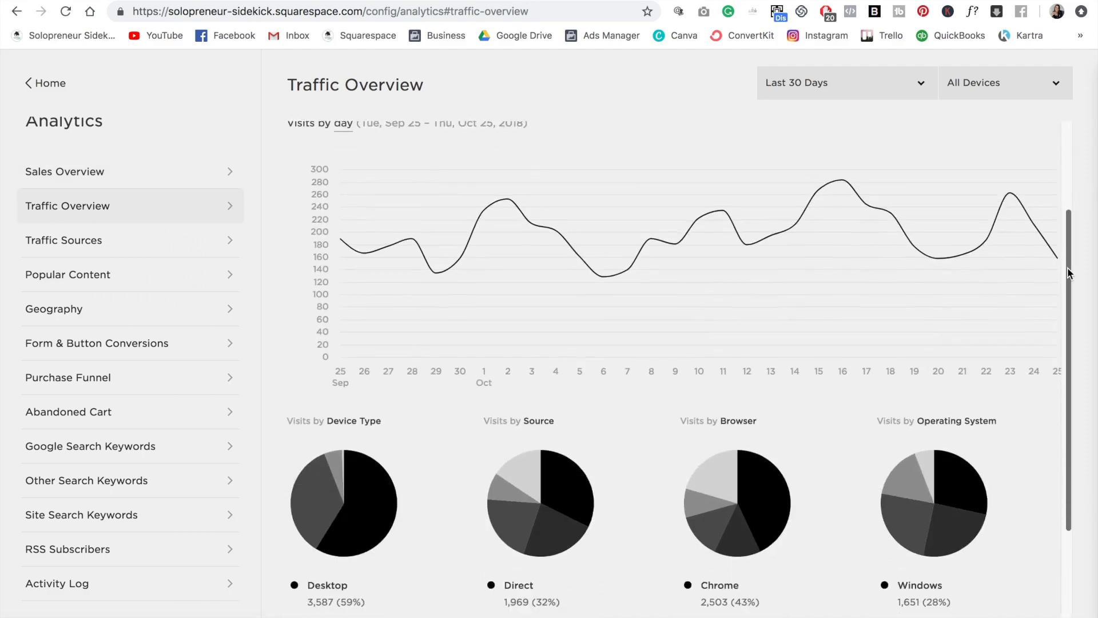
scroll("down", 3)
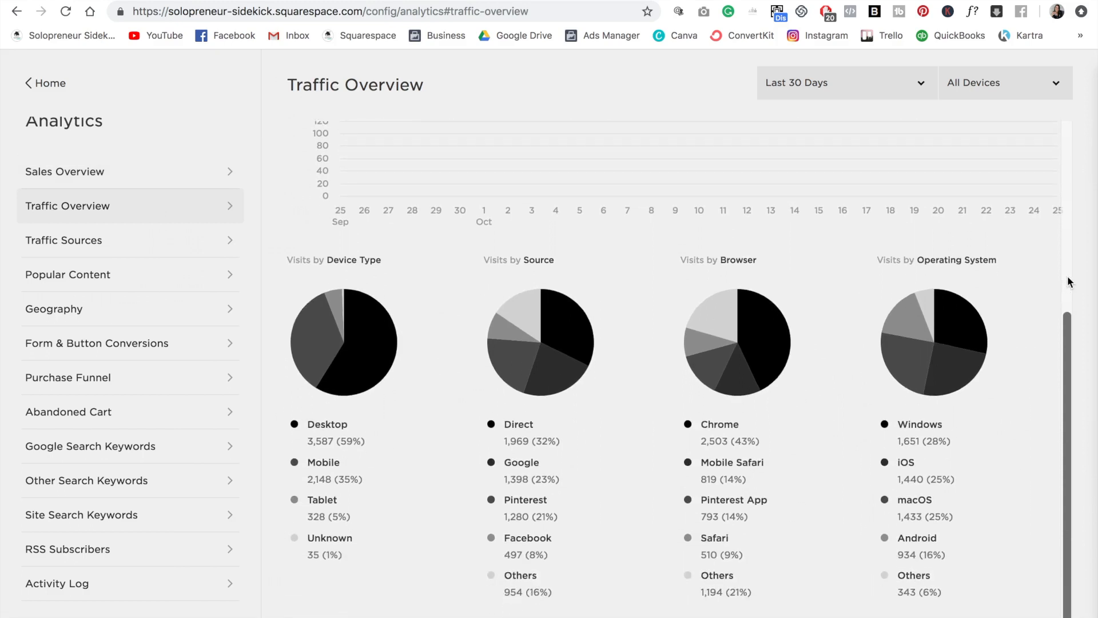
mouse_move(318, 284)
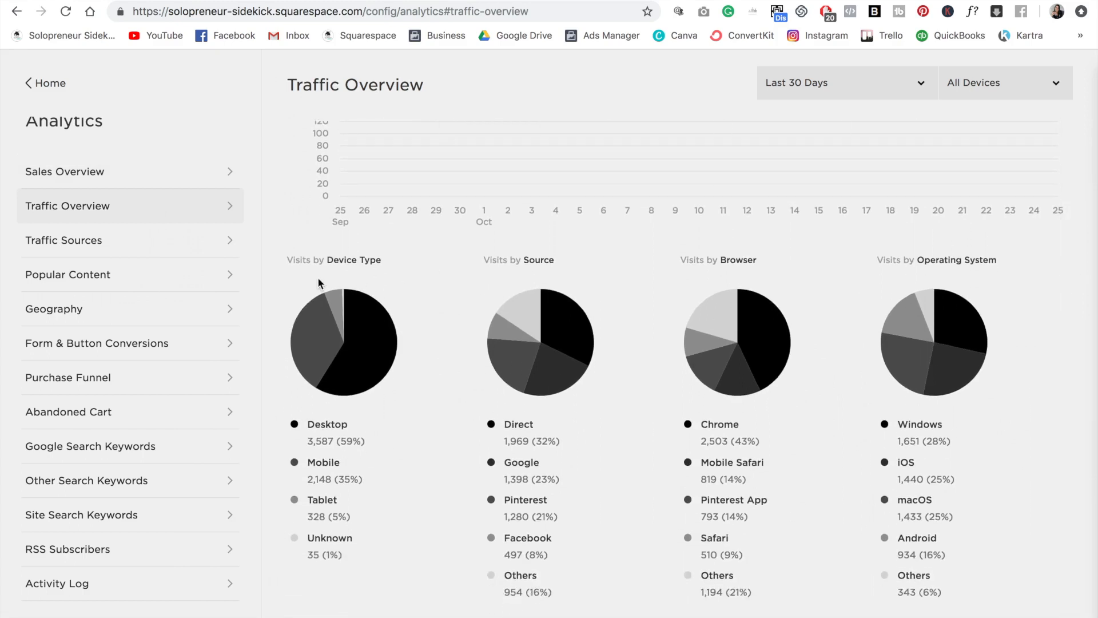
mouse_move(384, 282)
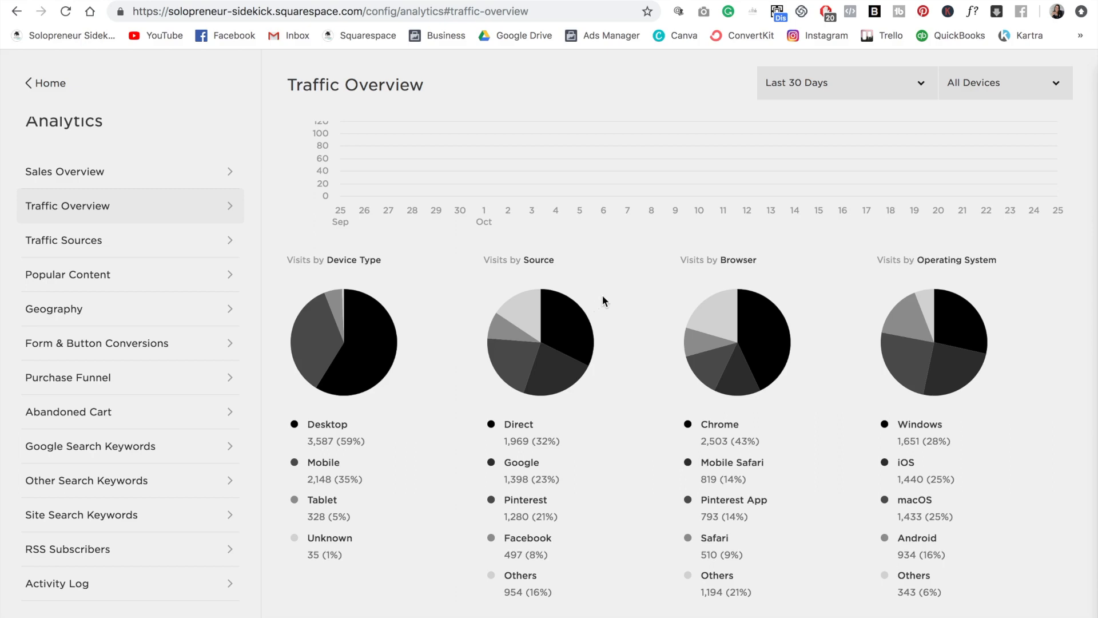
mouse_move(625, 340)
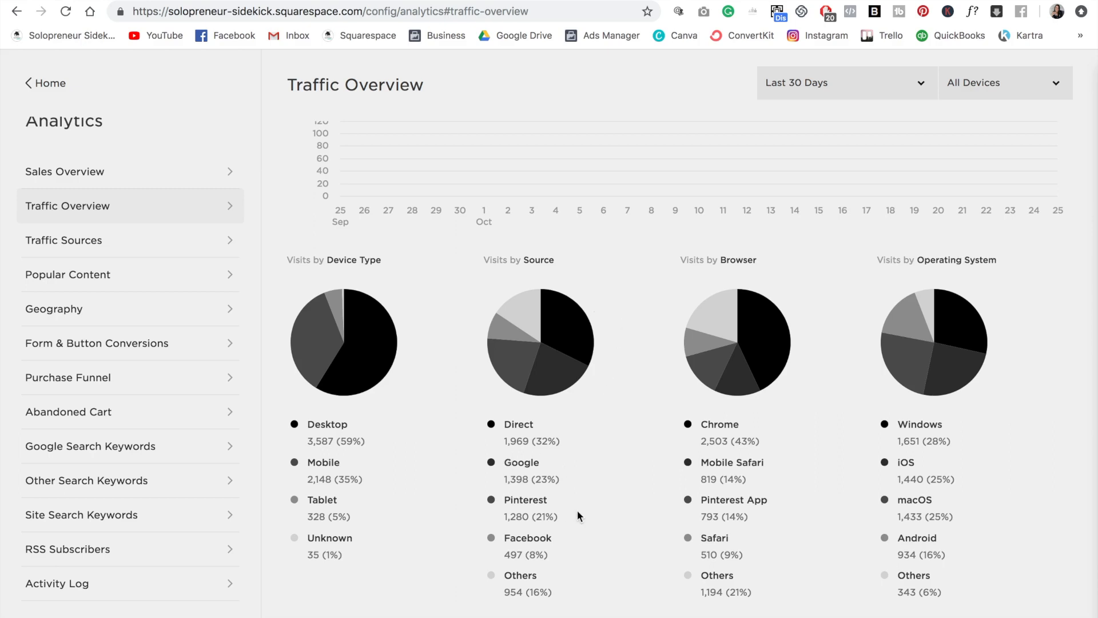
Open Traffic Sources and expand Social to show Pinterest, Facebook, YouTube and Instagram visits
left_click(66, 240)
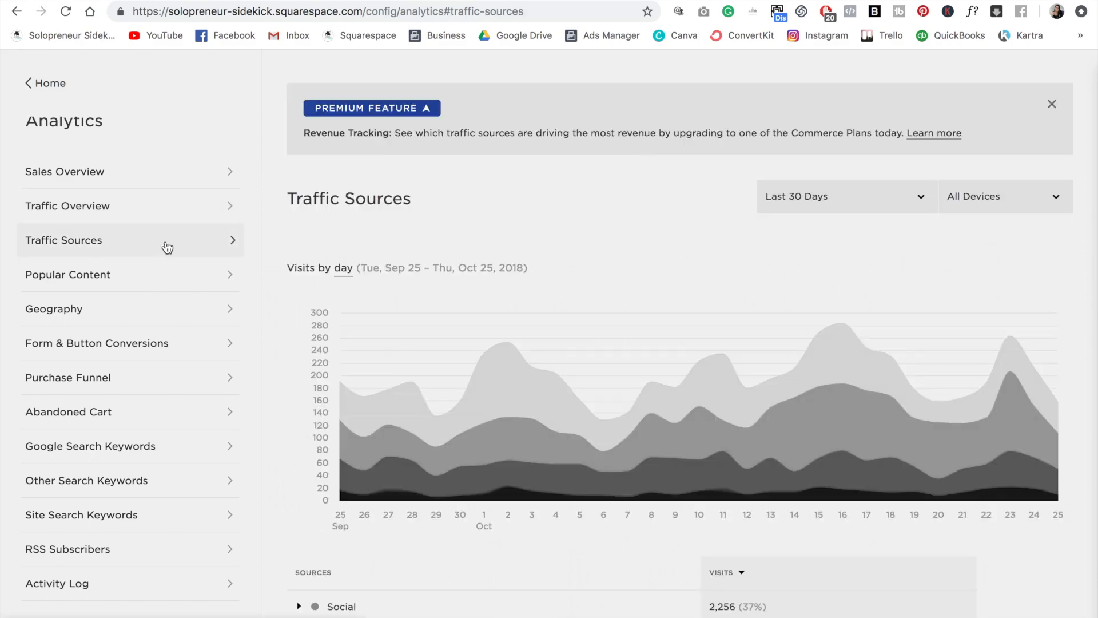
scroll("down", 3)
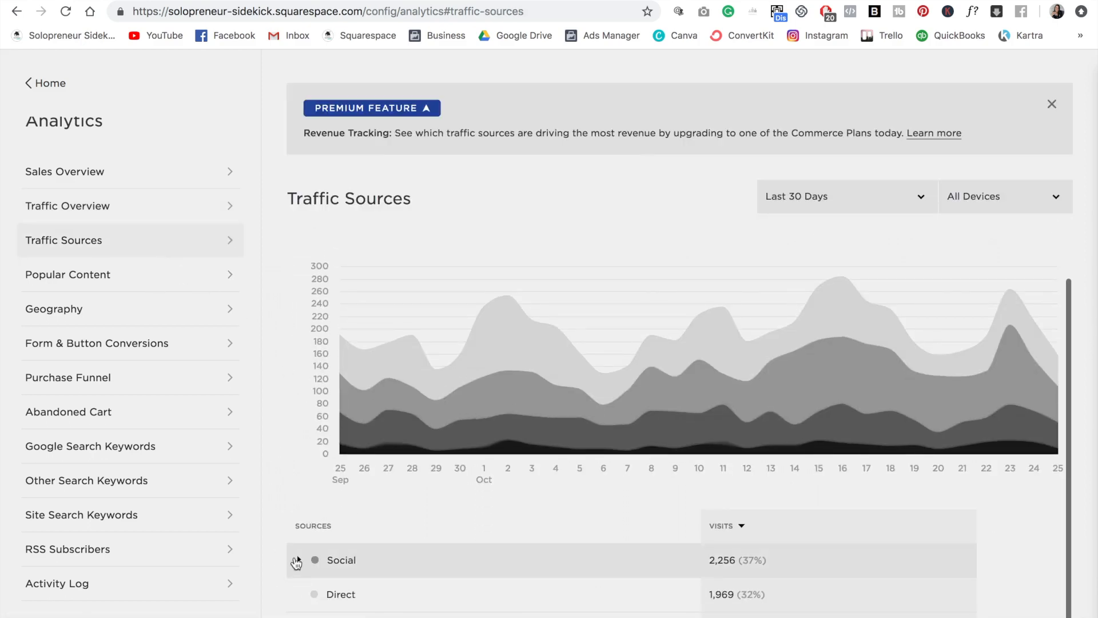
left_click(296, 560)
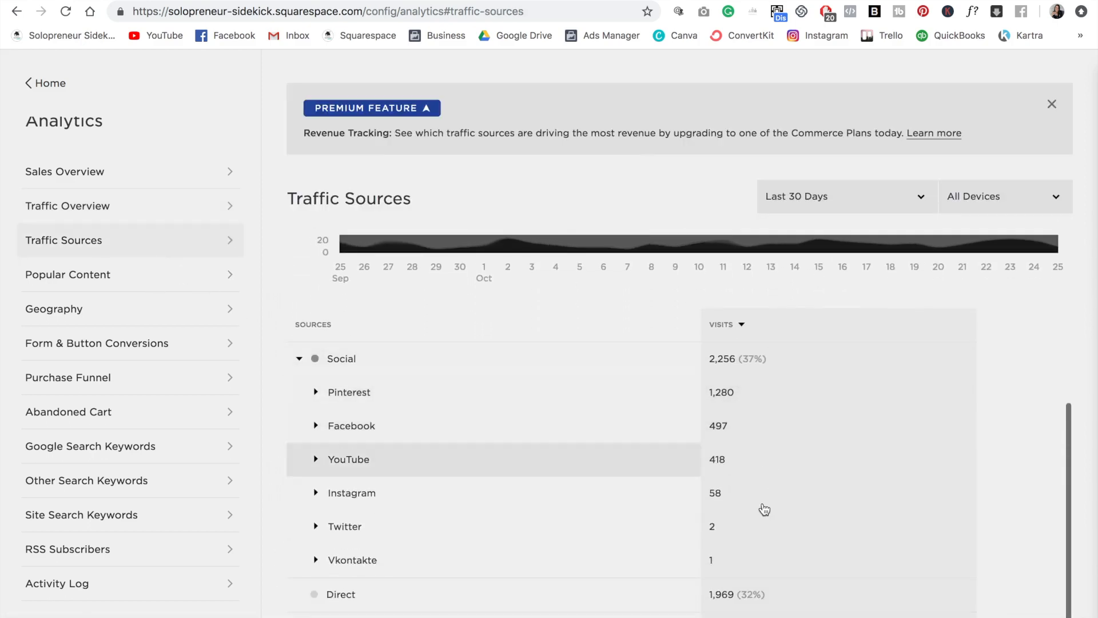
scroll("down", 3)
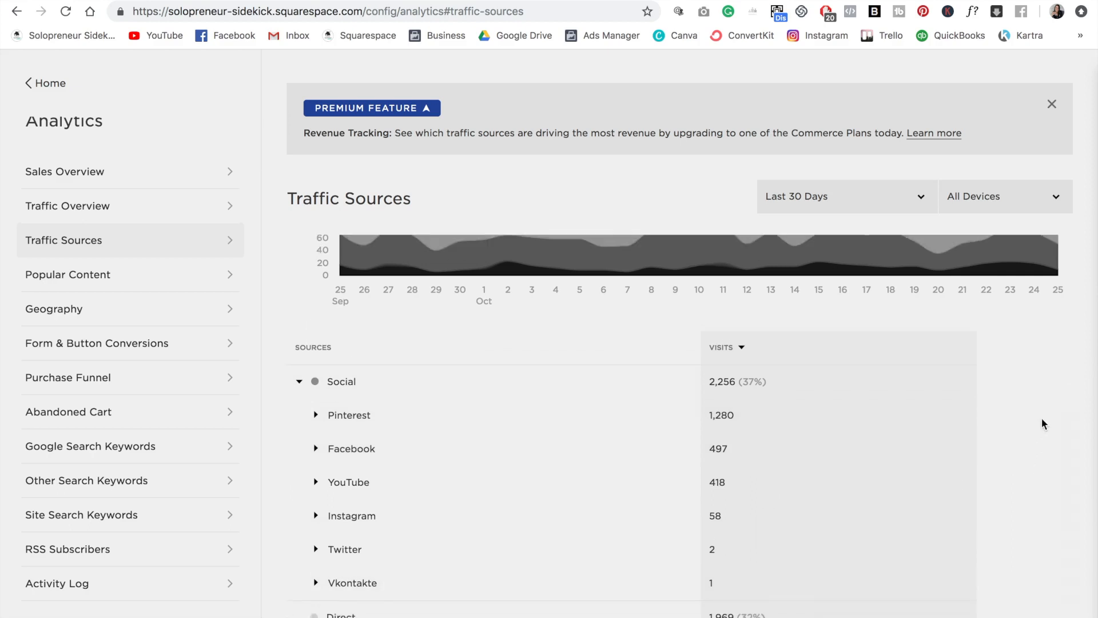
mouse_move(1035, 389)
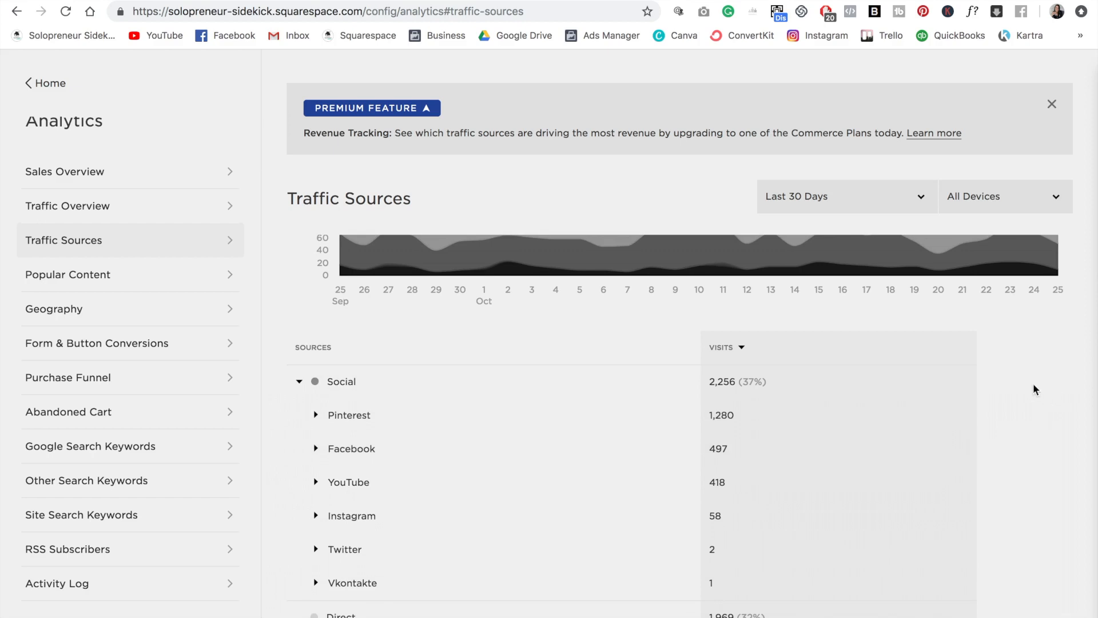
left_click(68, 274)
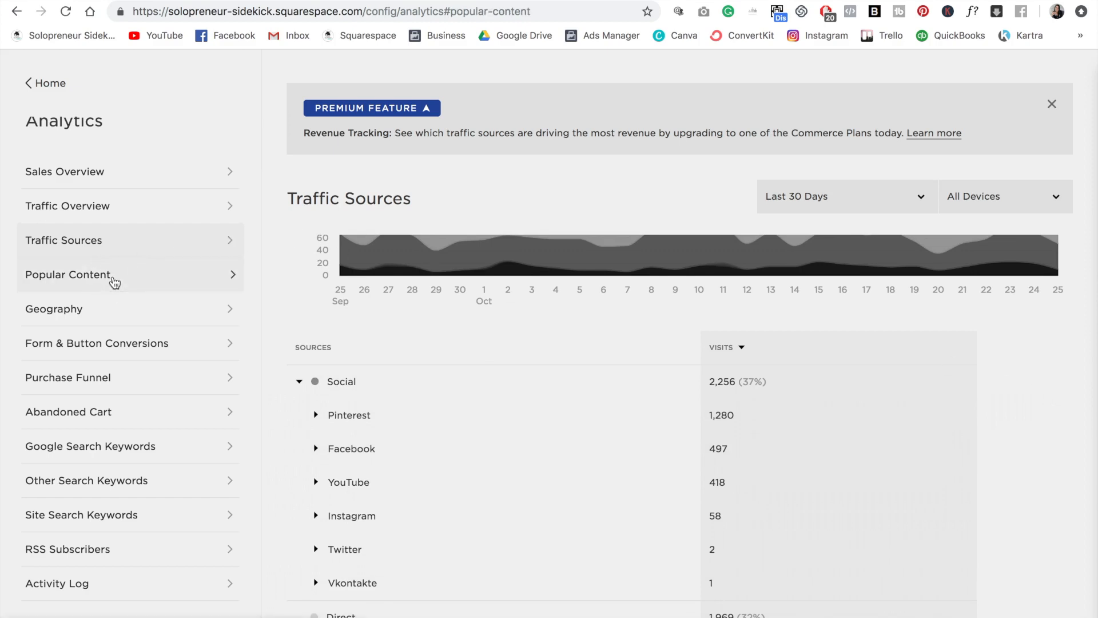
Open Popular Content, showing 11,963 total pageviews and top pages by views
left_click(68, 274)
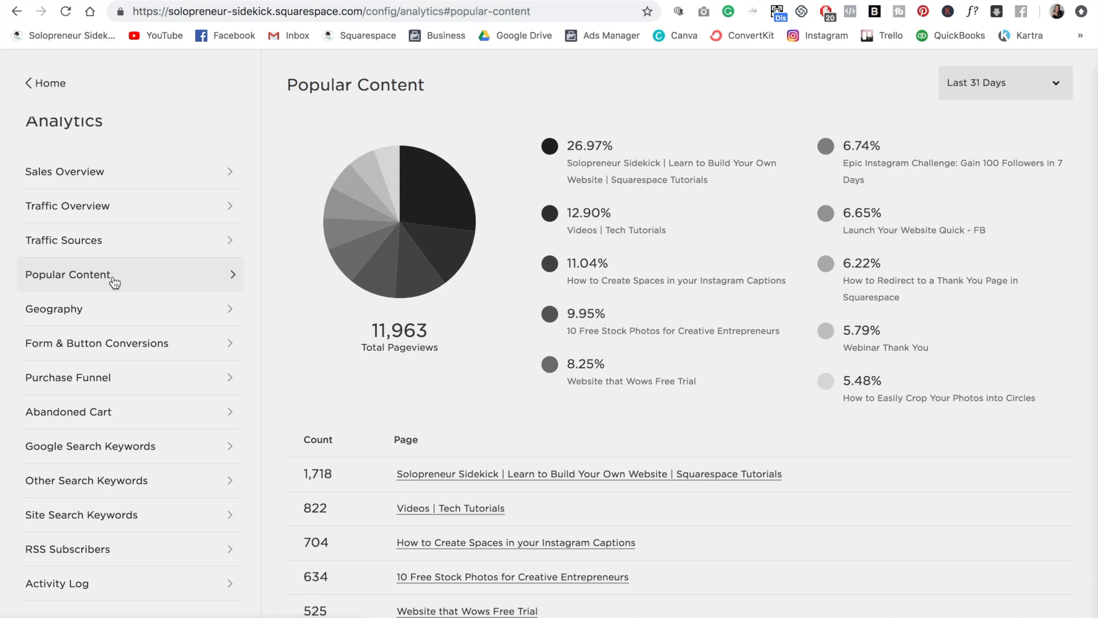
mouse_move(119, 309)
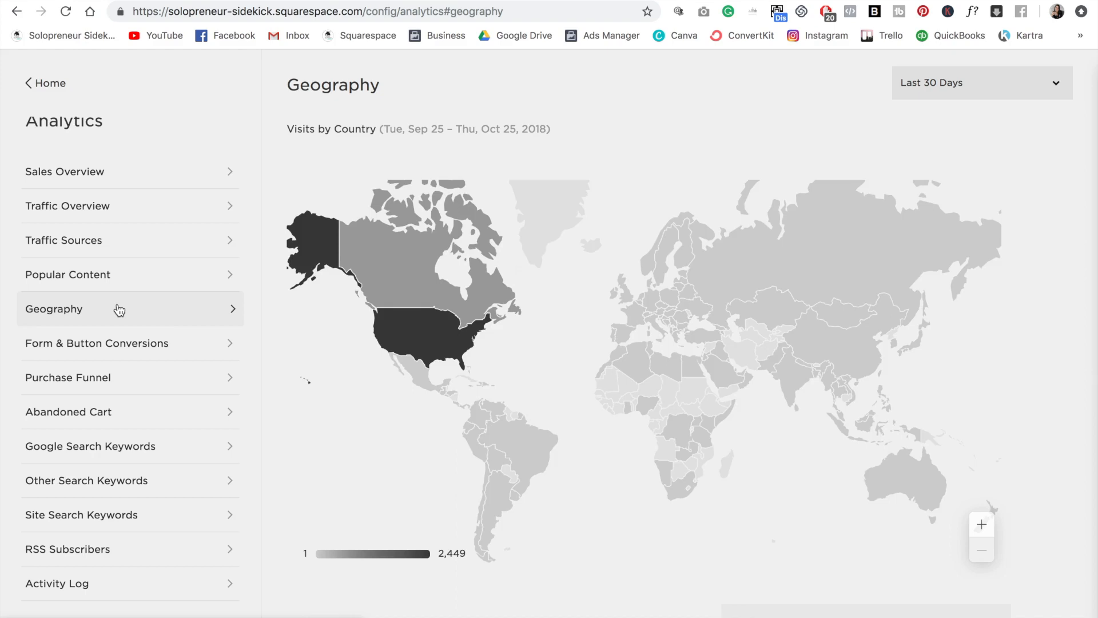
mouse_move(431, 336)
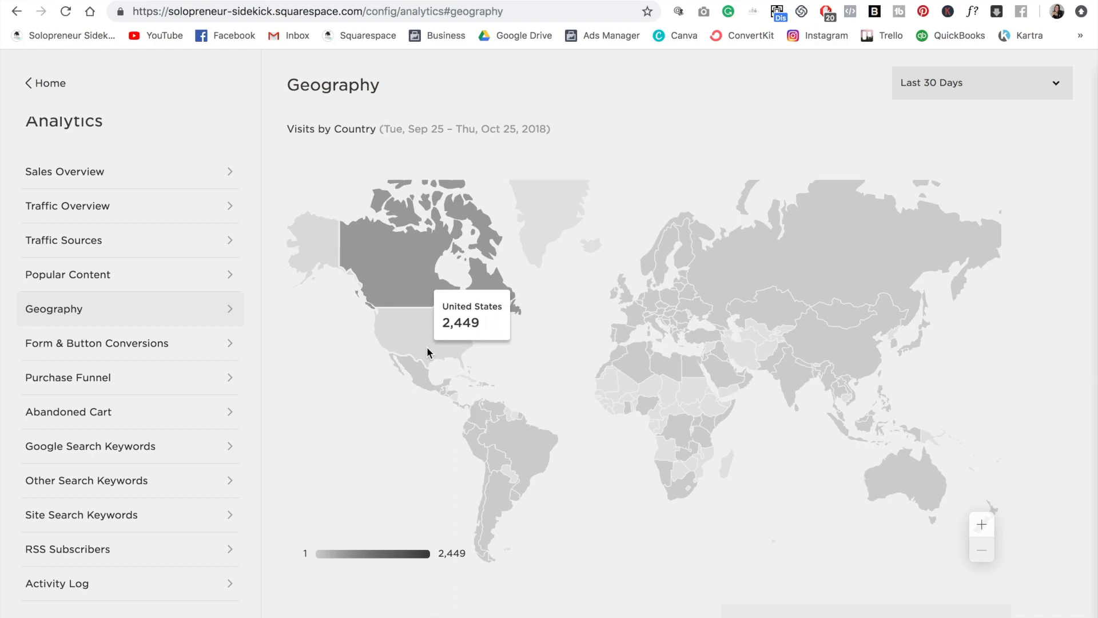
Open Form & Button Conversions and switch Form Details to the By Page listing
left_click(97, 343)
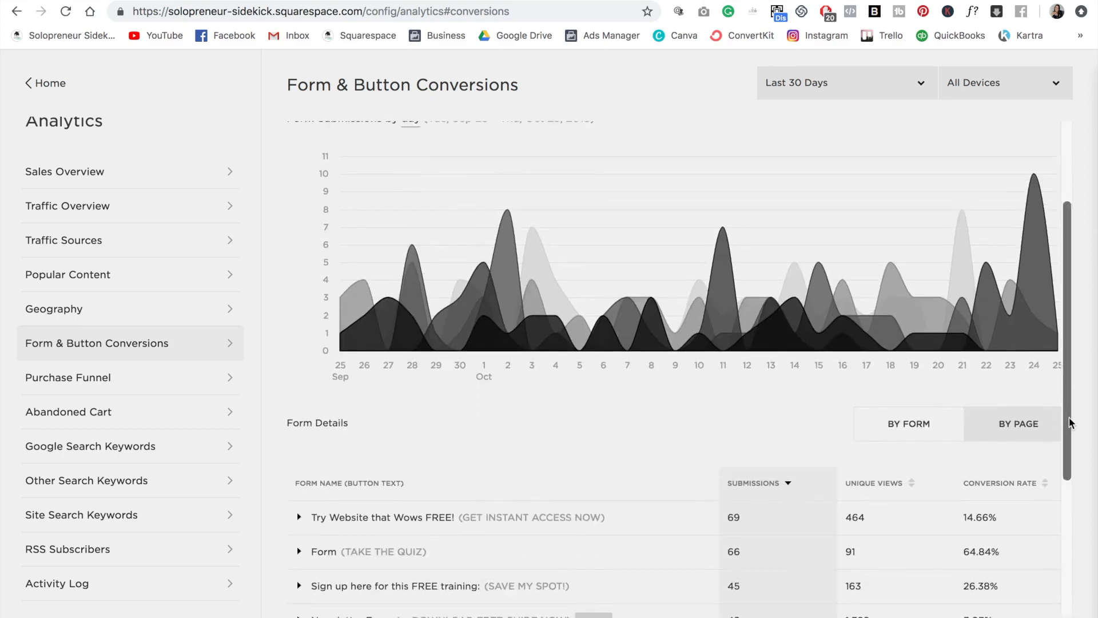
scroll("down", 3)
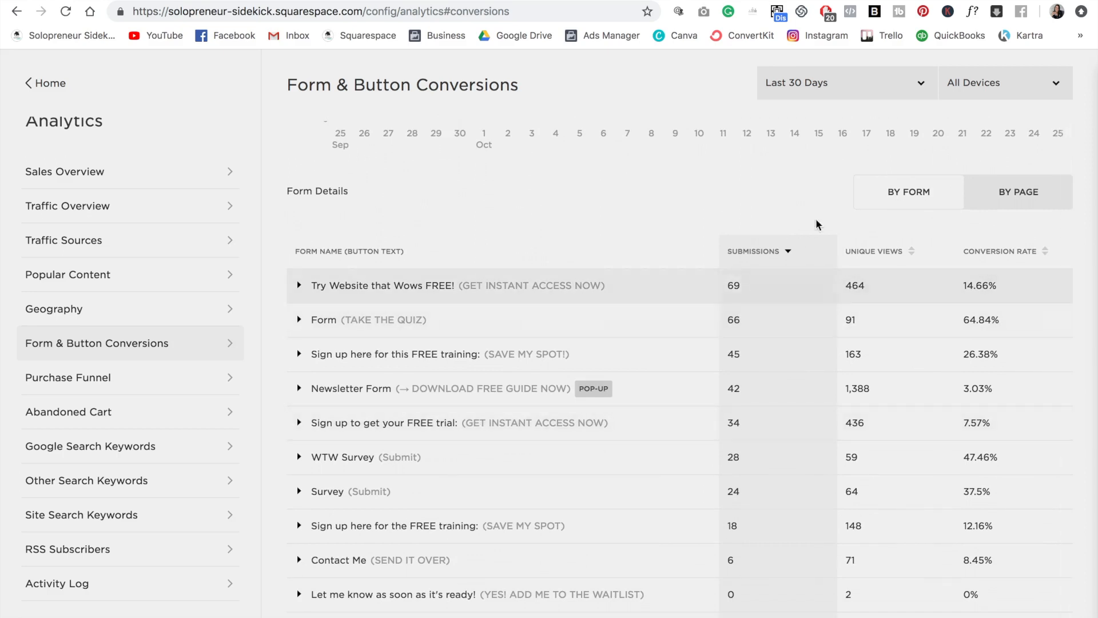
mouse_move(909, 259)
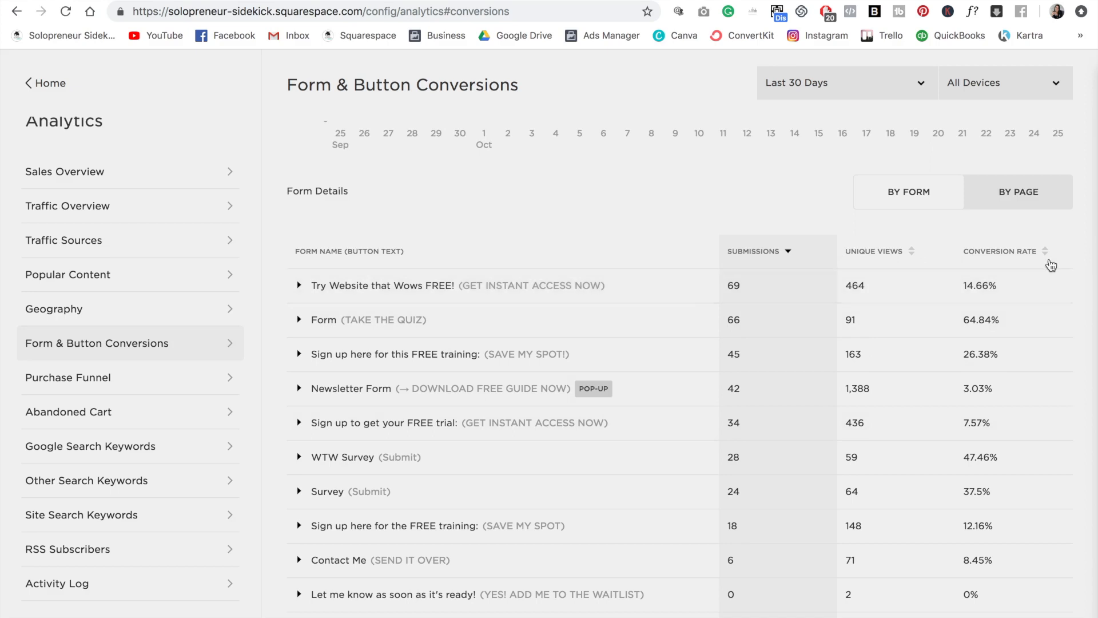
left_click(1019, 192)
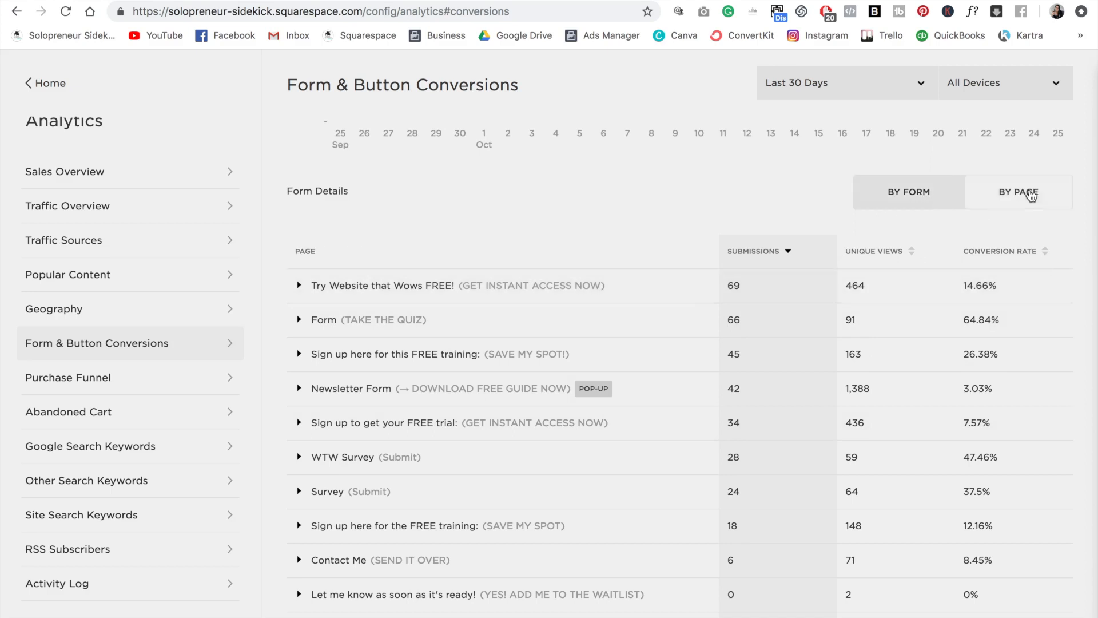
left_click(1018, 192)
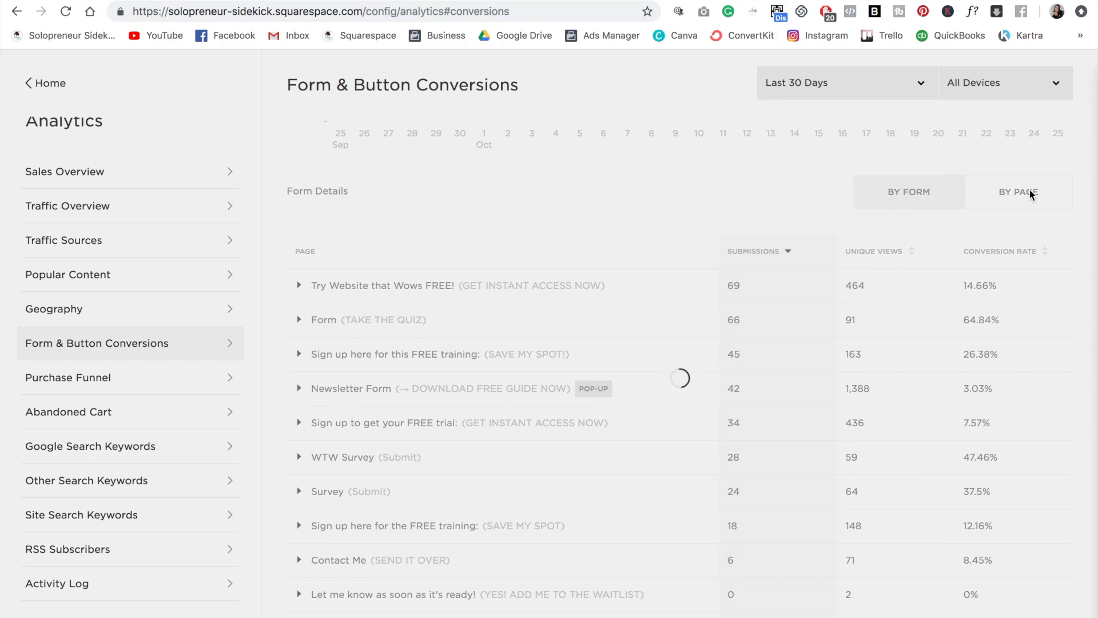
Go past the Purchase Funnel notice to the Abandoned Cart report with no data
left_click(69, 377)
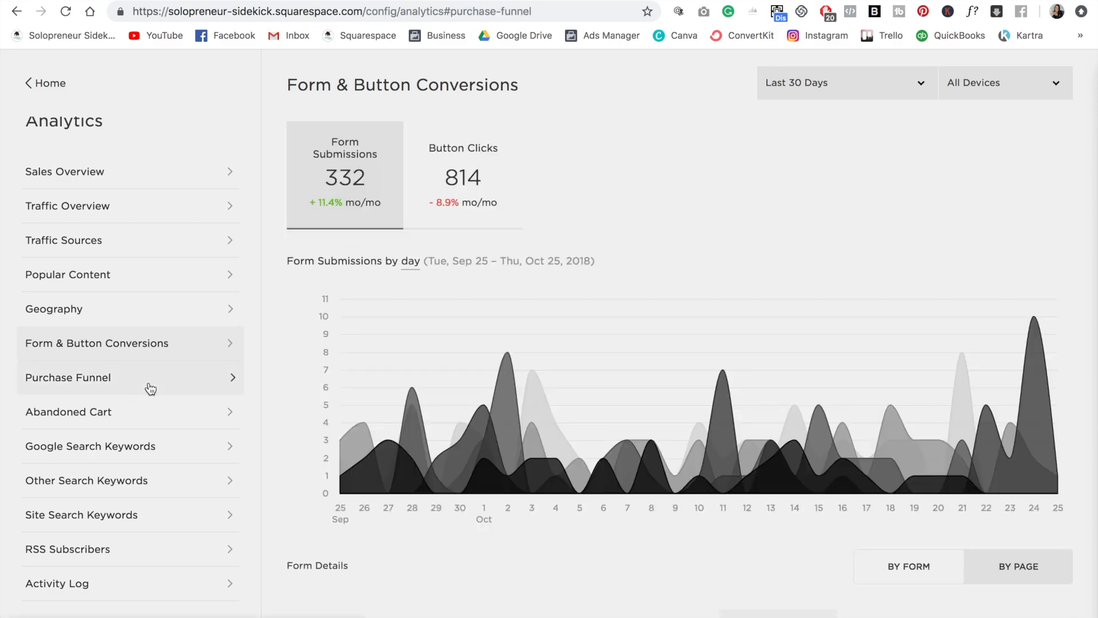
left_click(68, 377)
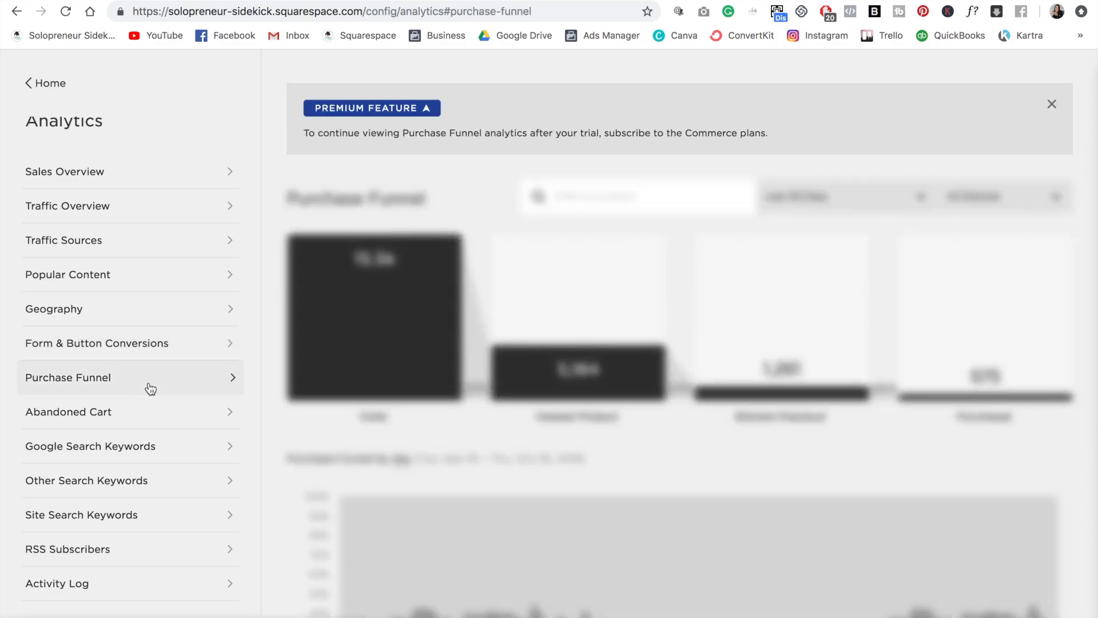
left_click(68, 411)
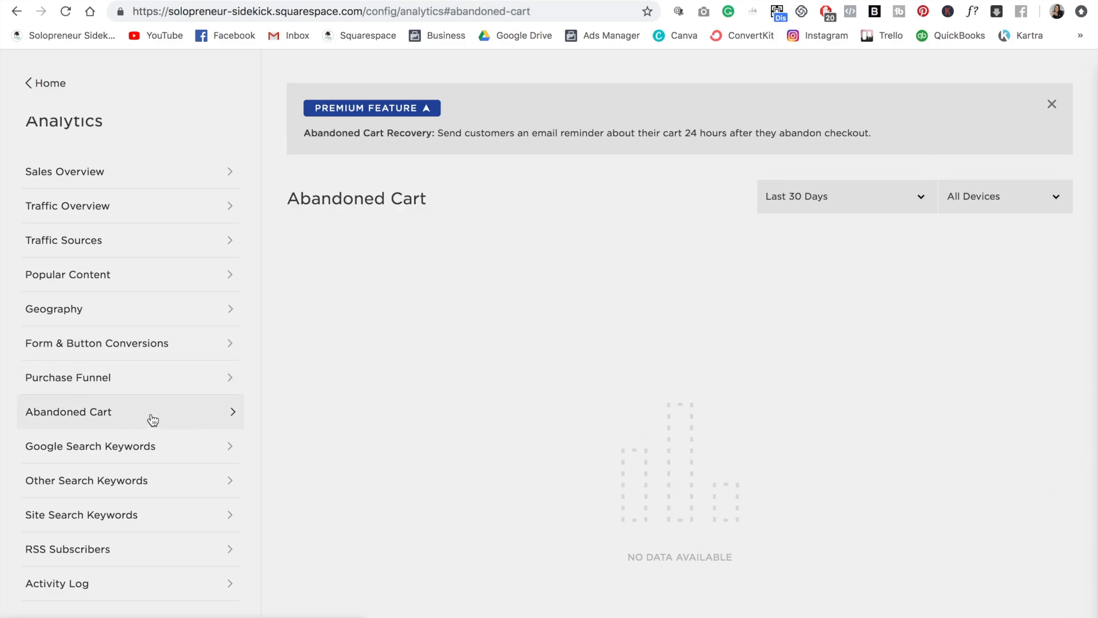
left_click(90, 446)
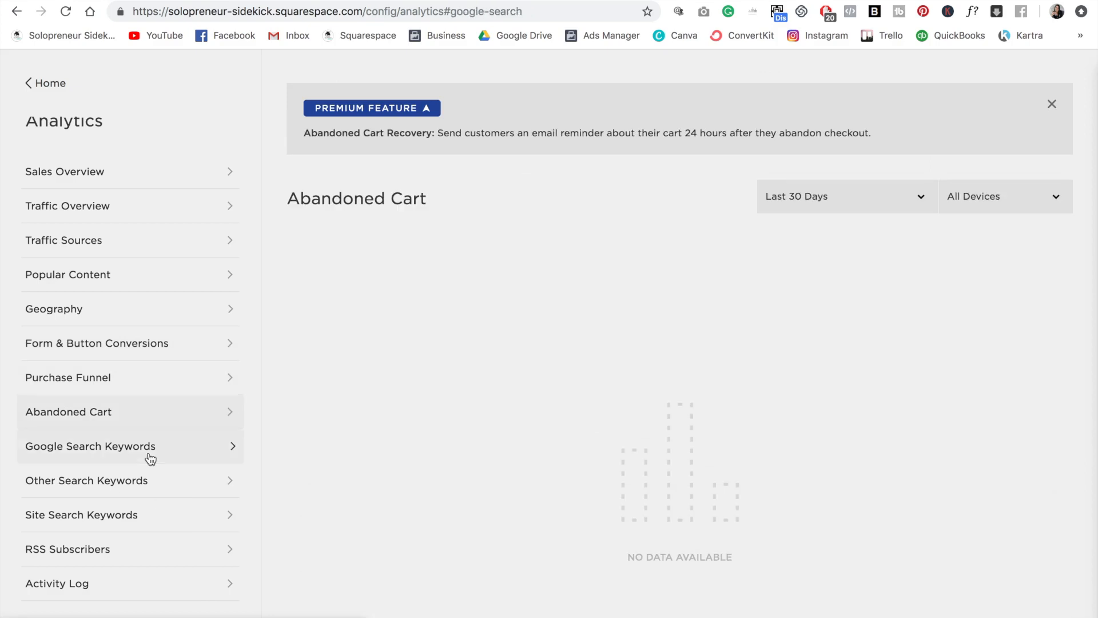
Scroll the Google Search Keywords table, then open Other Search Engine Keywords (37 visits)
left_click(90, 446)
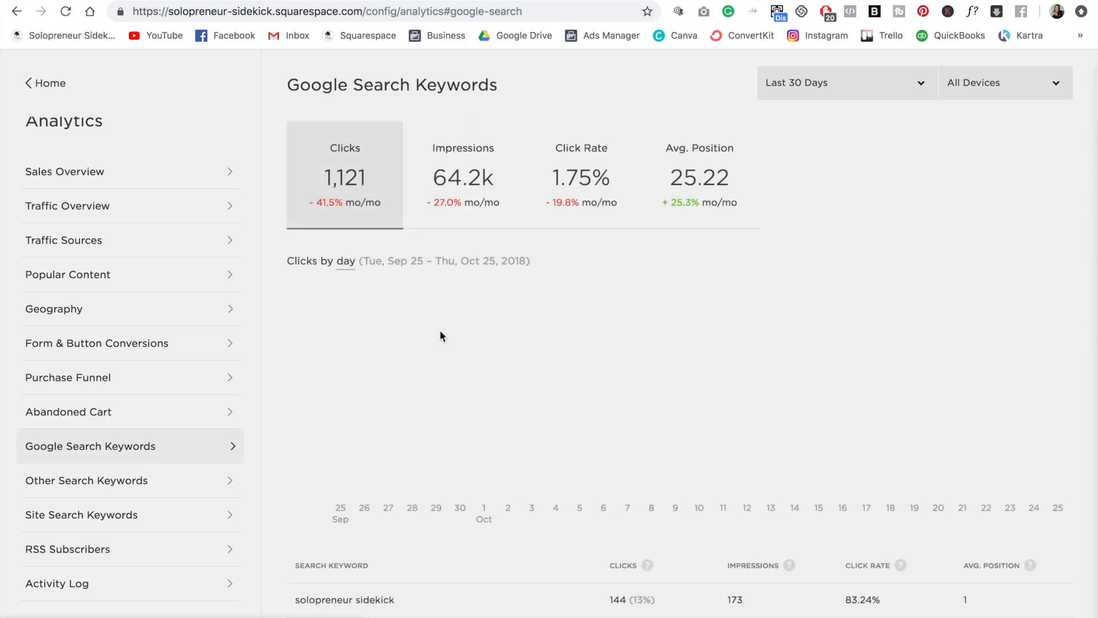
scroll("down", 3)
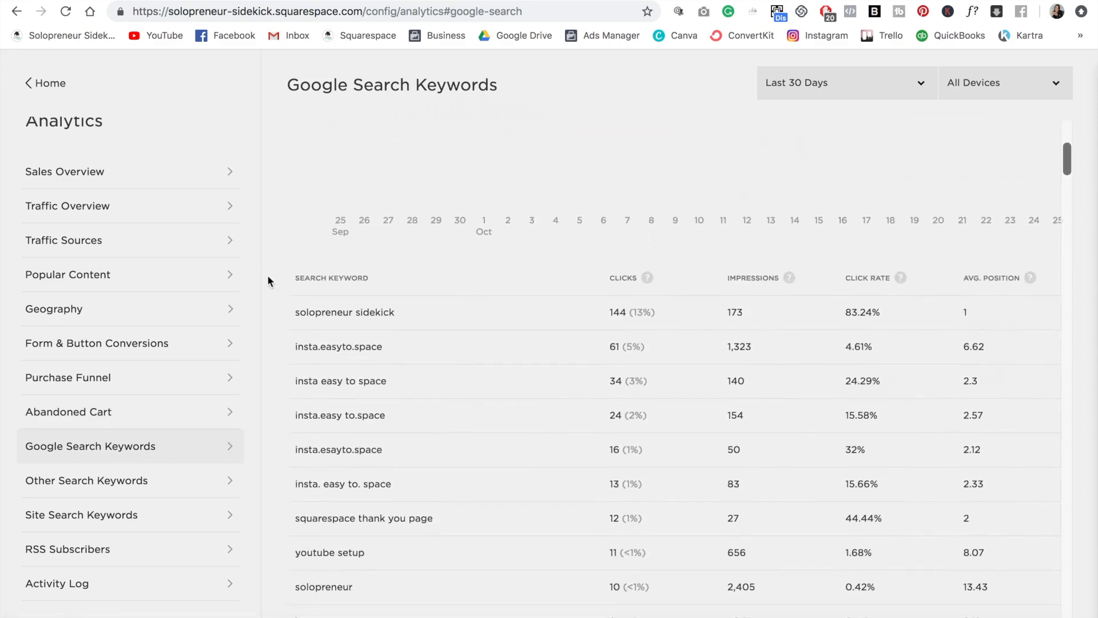
mouse_move(625, 312)
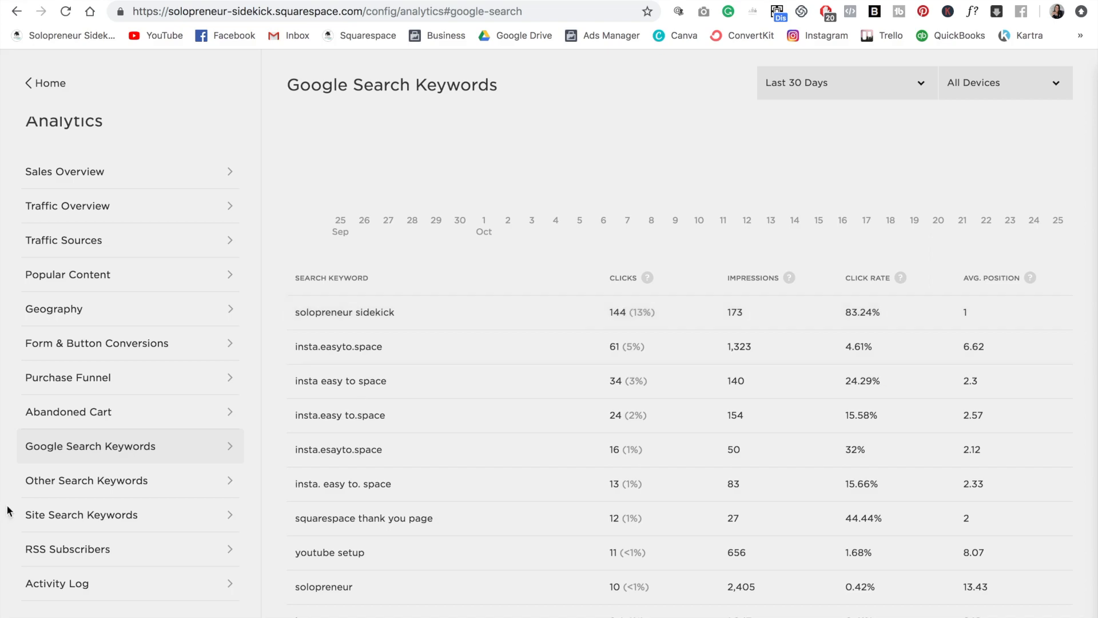
left_click(87, 480)
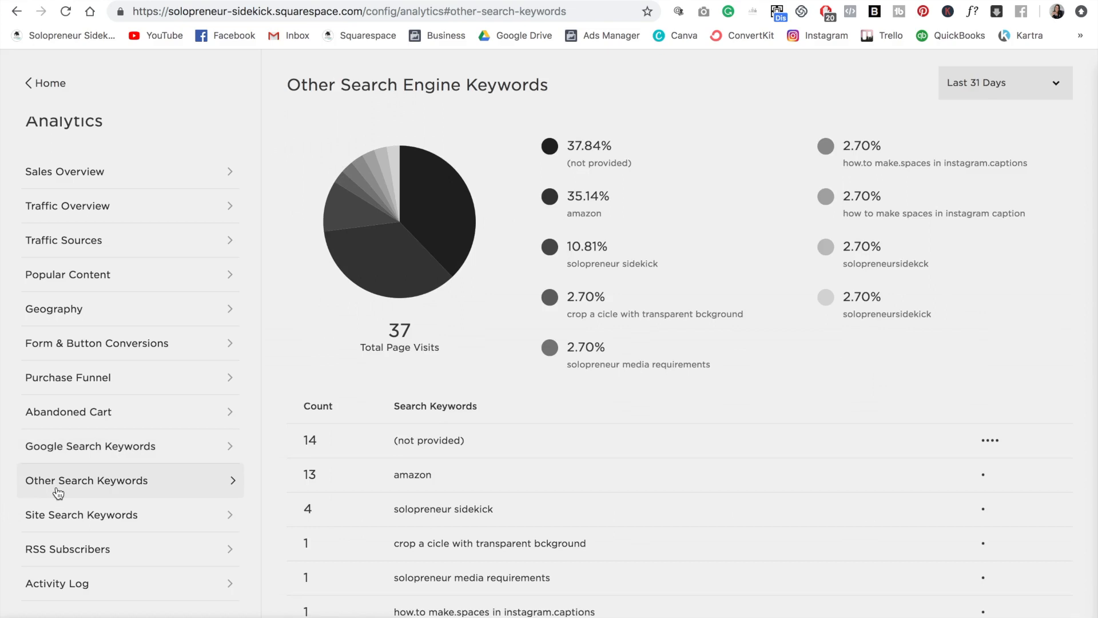
Open Site Search Keywords, charting 81 searches led by ad, convertkit and sidebar
left_click(81, 514)
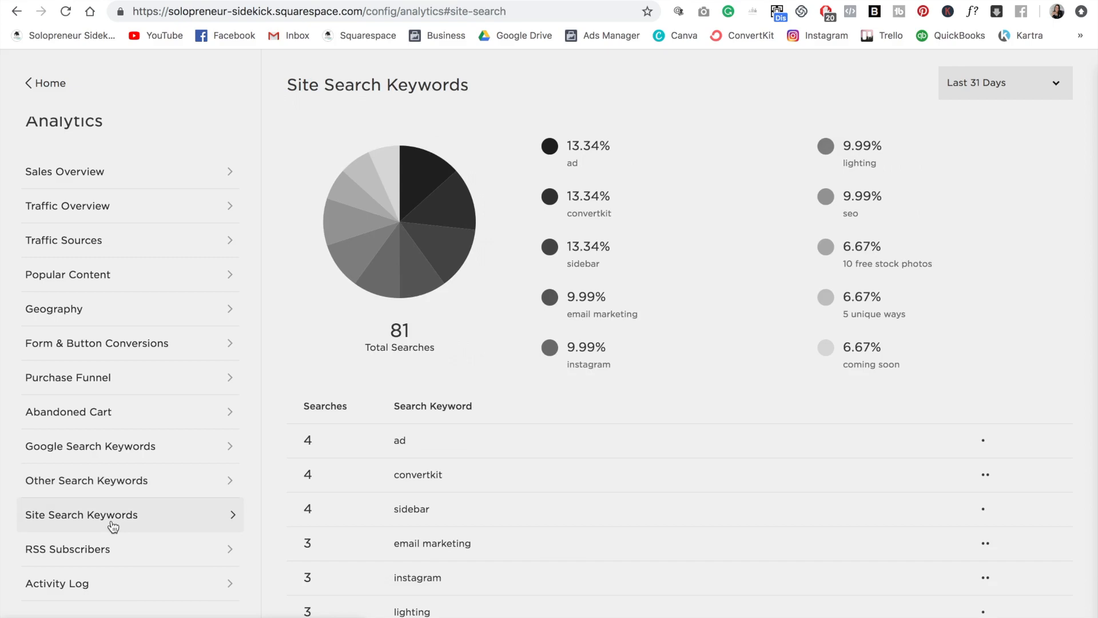
mouse_move(313, 527)
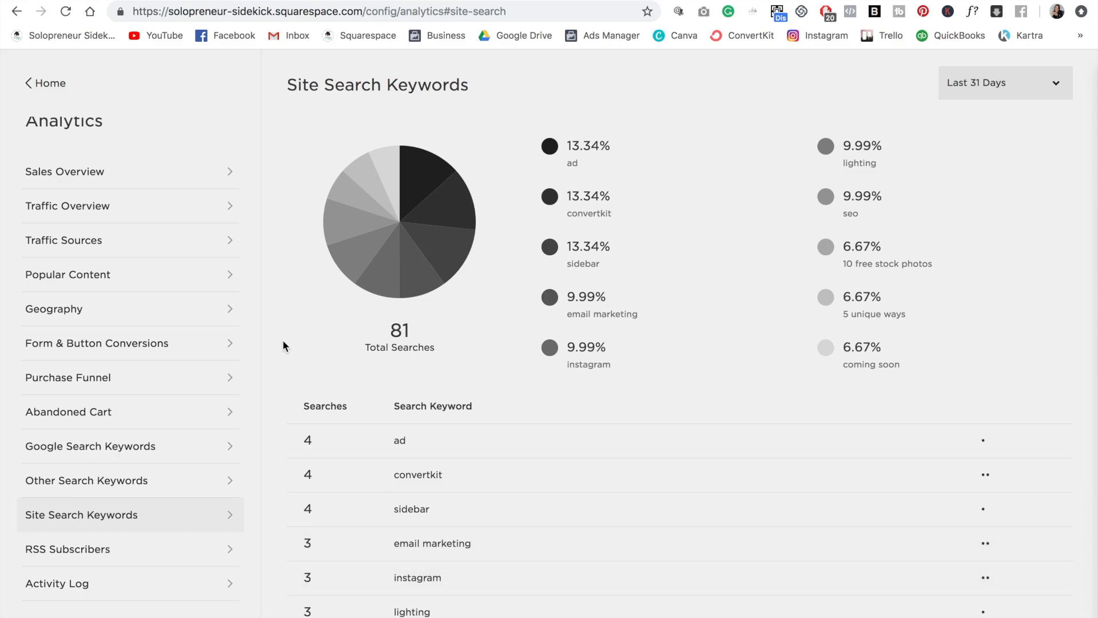
mouse_move(154, 543)
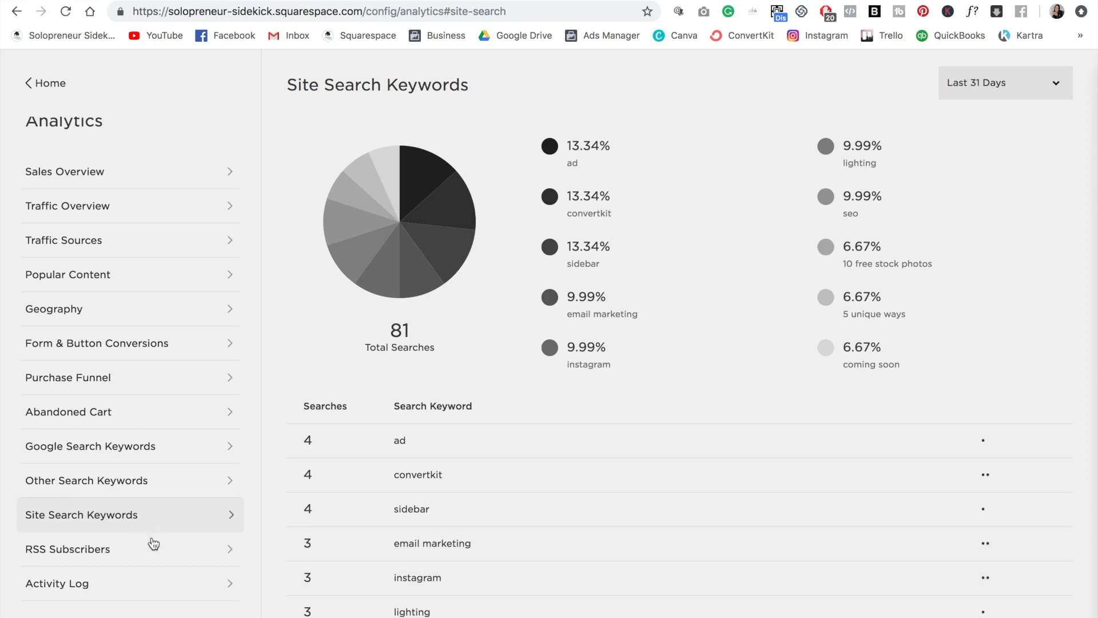
Pass through RSS Subscribers to the Activity Log listing visits by time, visitor and page
left_click(81, 549)
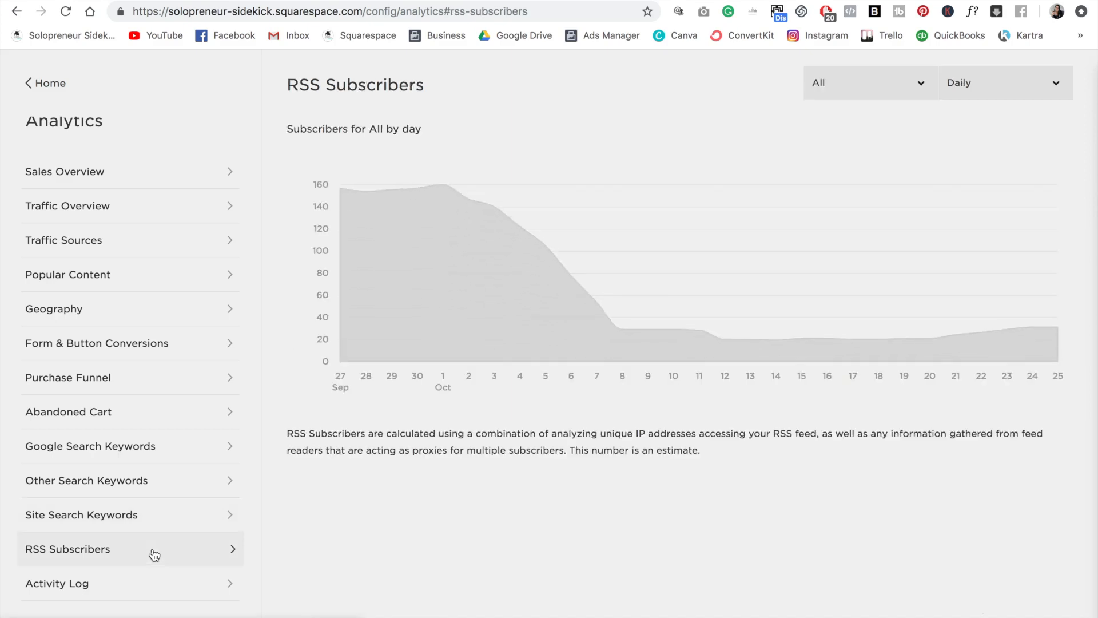
left_click(58, 582)
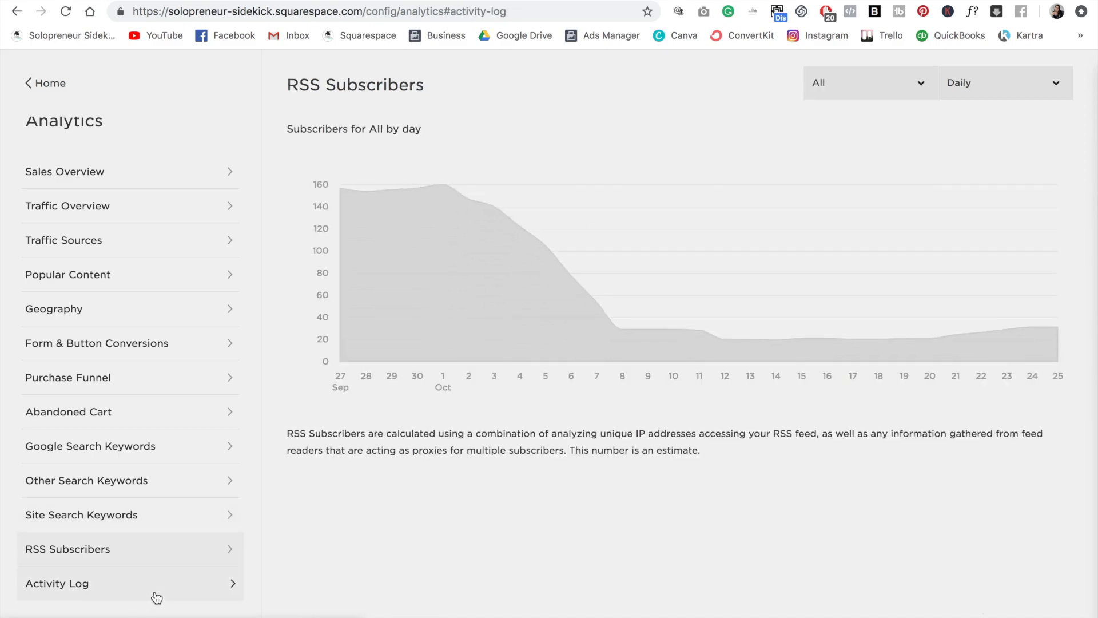
left_click(57, 583)
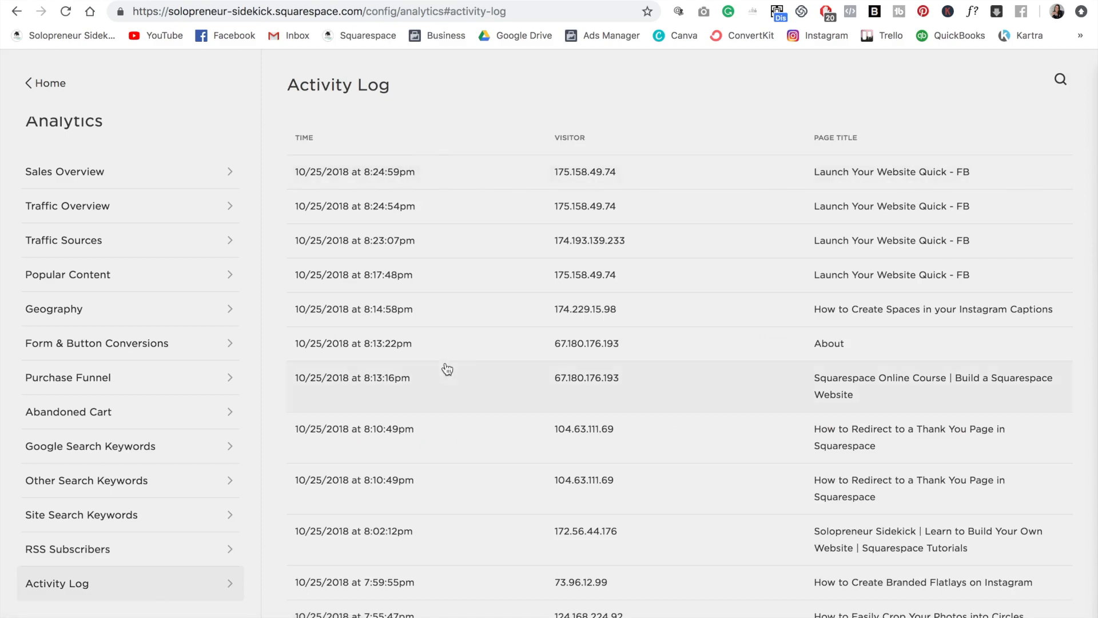
mouse_move(410, 172)
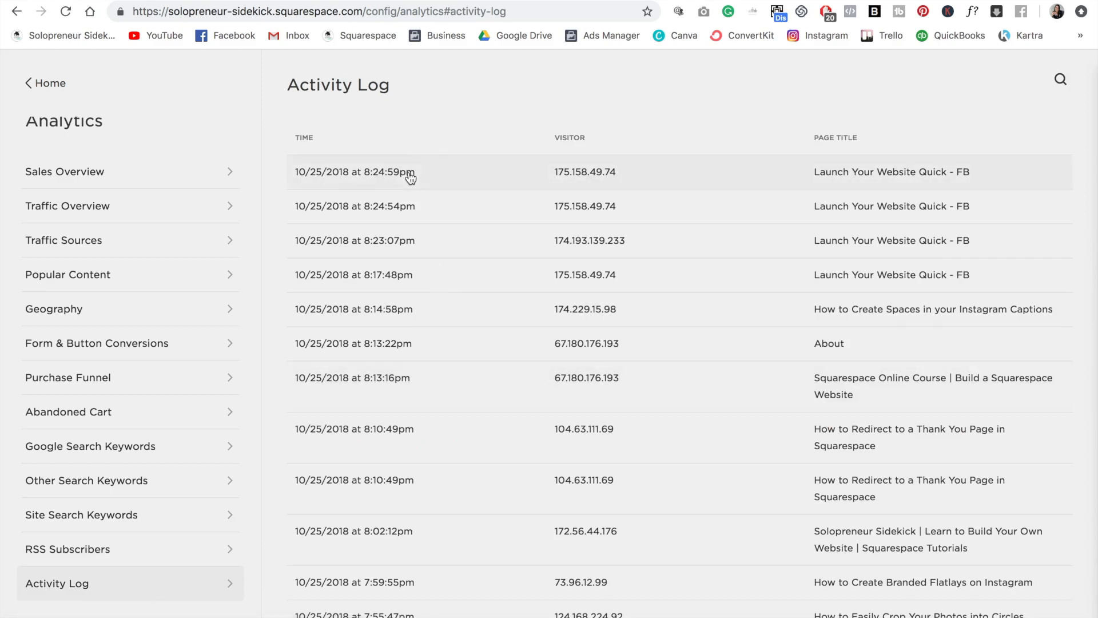